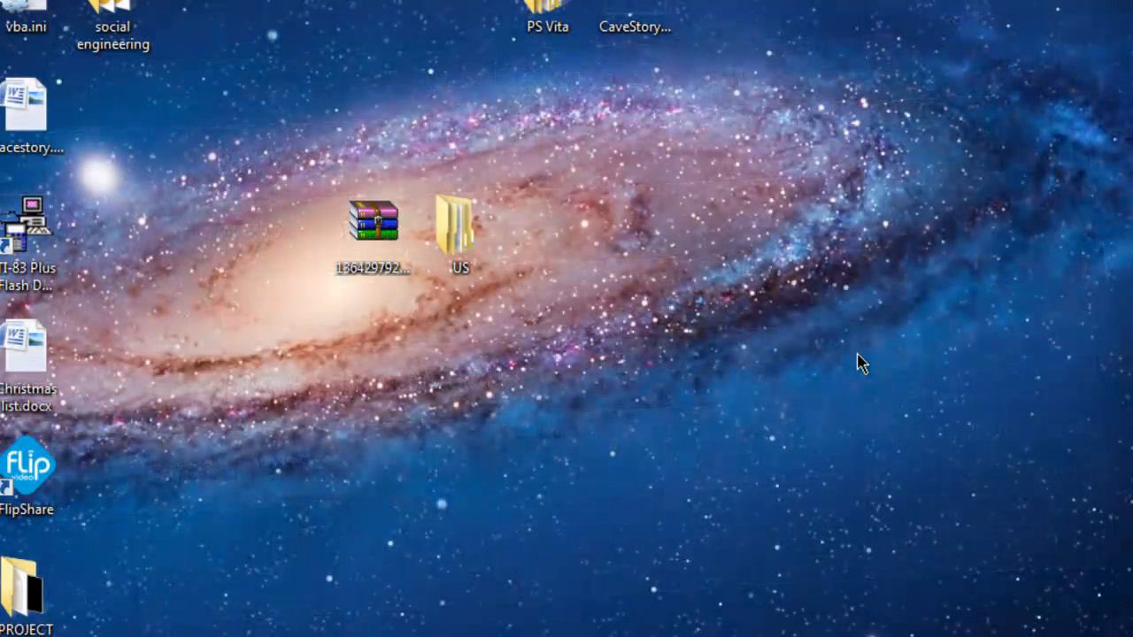
# Step: Bring up wololo.net's VHBL for Apache Overkill page and look through it
pyautogui.click(460, 222)
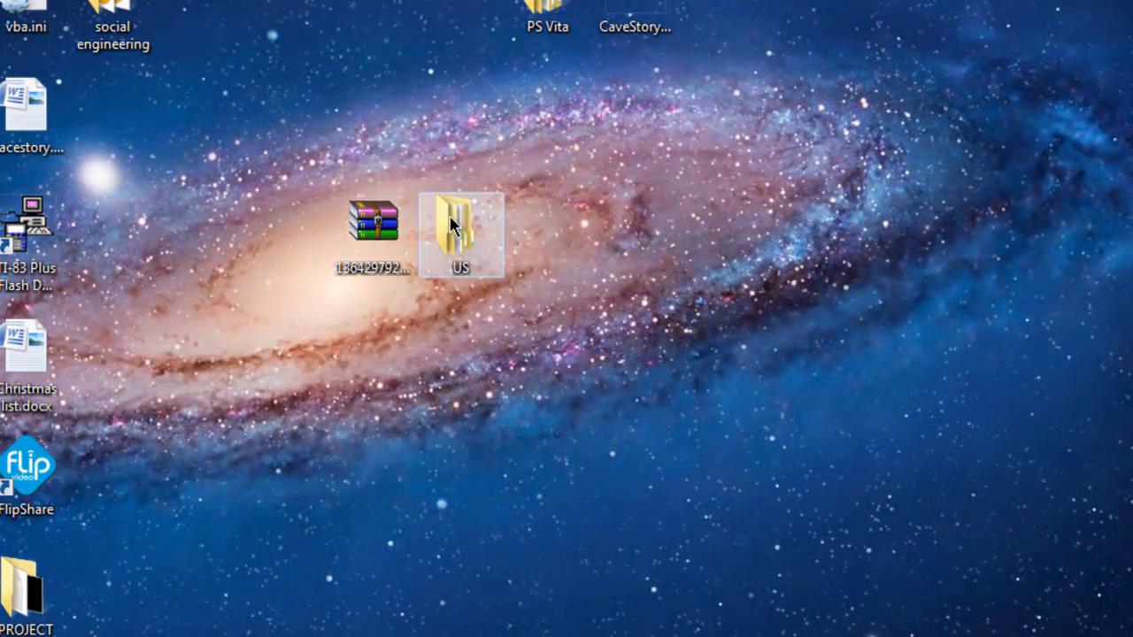
pyautogui.click(373, 222)
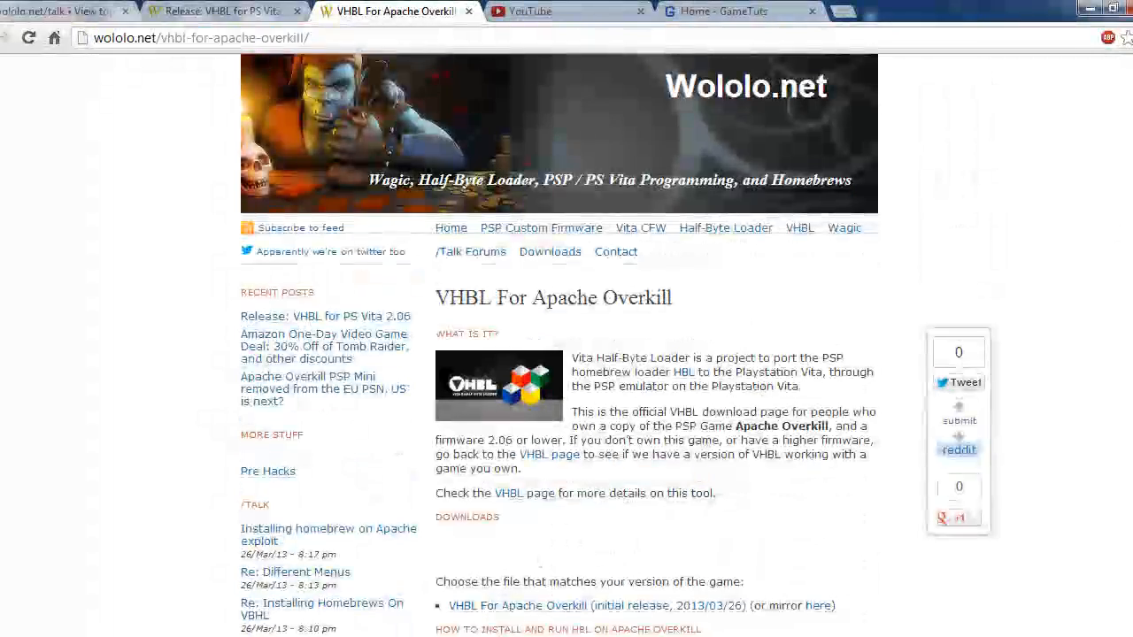
pyautogui.scroll(-3)
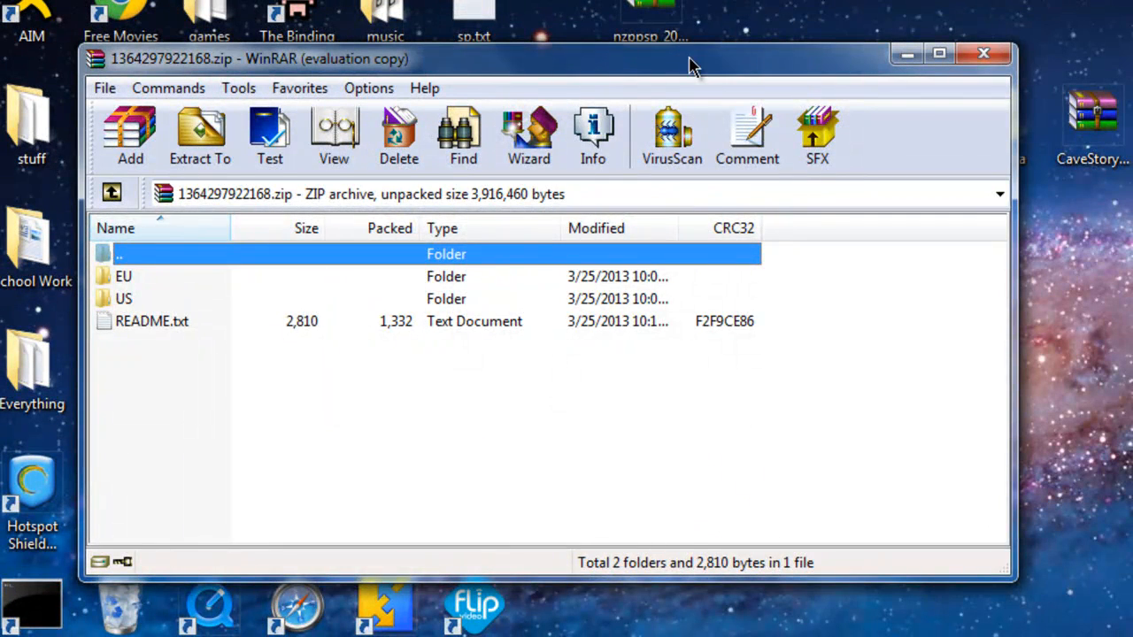
# Step: Move the WinRAR archive window right and select the US version folder
pyautogui.moveTo(557, 58); pyautogui.dragTo(646, 35)
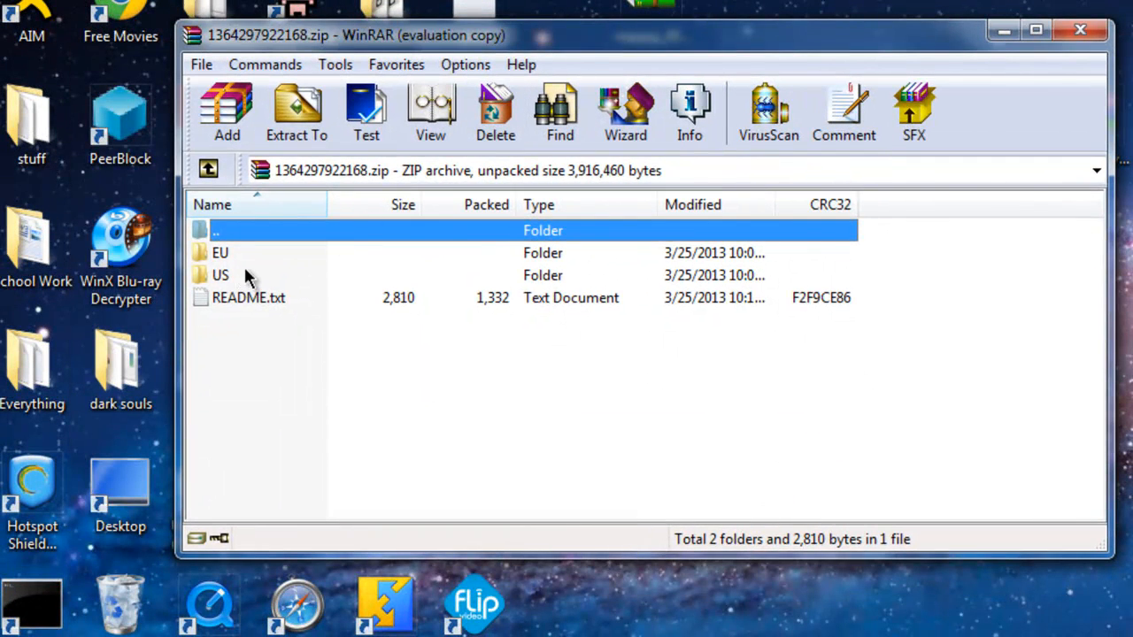
pyautogui.moveTo(222, 266)
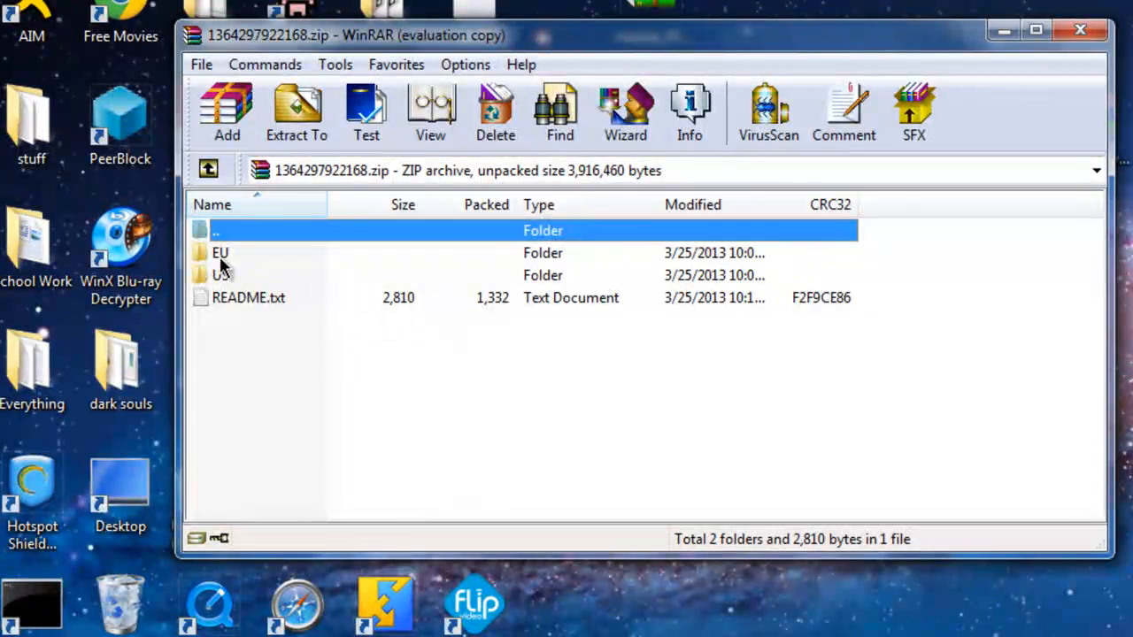
pyautogui.click(219, 276)
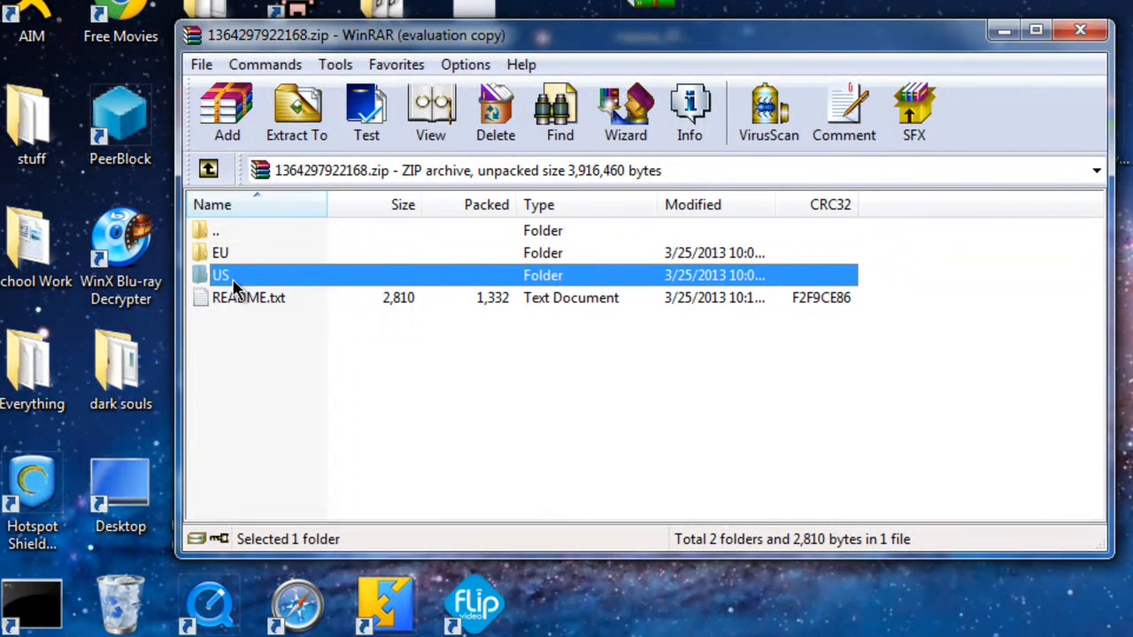
pyautogui.moveTo(889, 170)
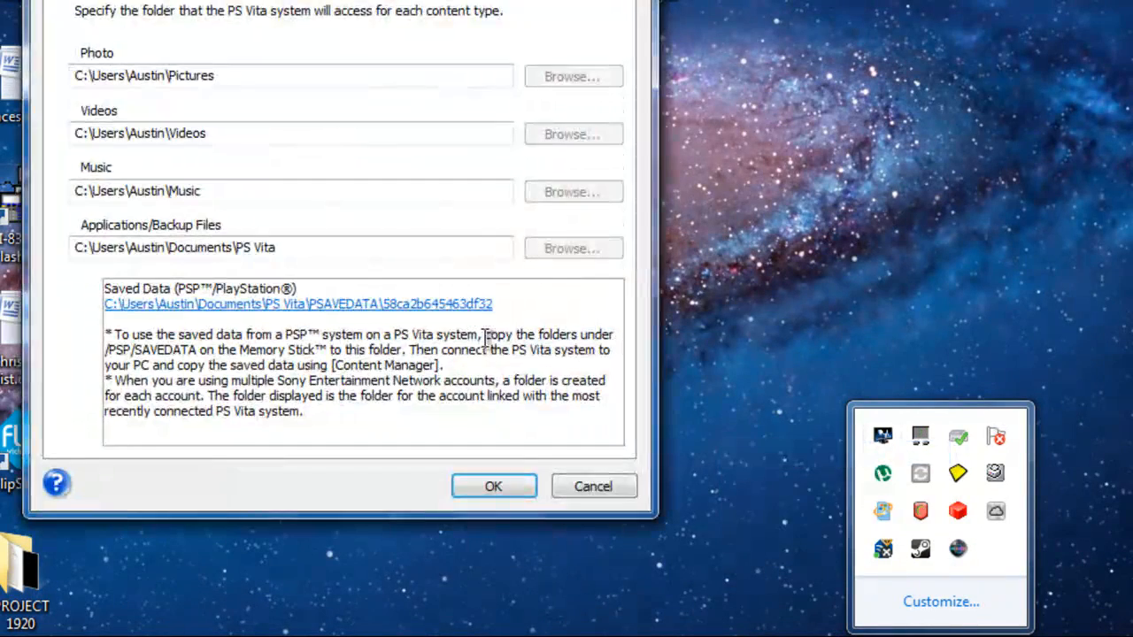
pyautogui.moveTo(195, 310)
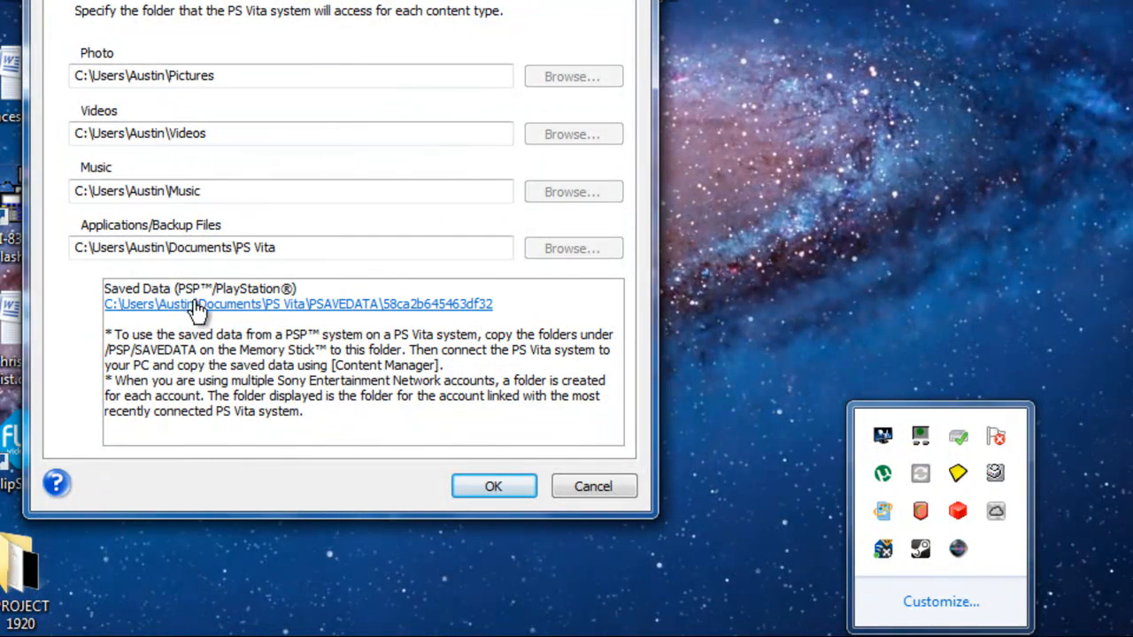
# Step: Open the PS Vita saved-data folder location from Content Manager Assistant settings
pyautogui.click(298, 304)
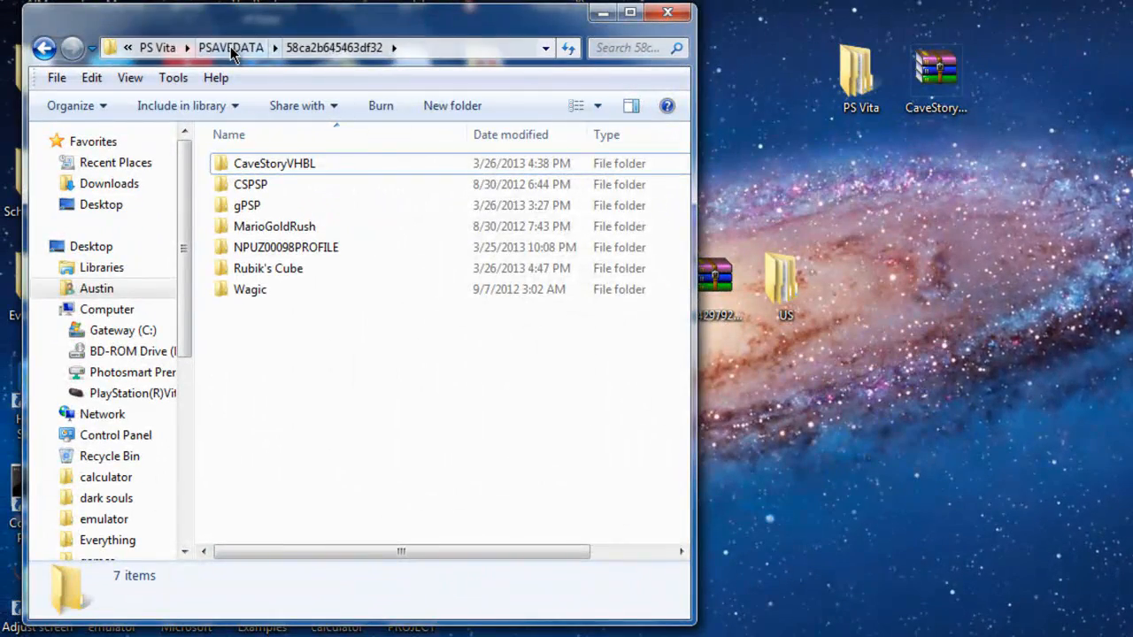
pyautogui.click(156, 46)
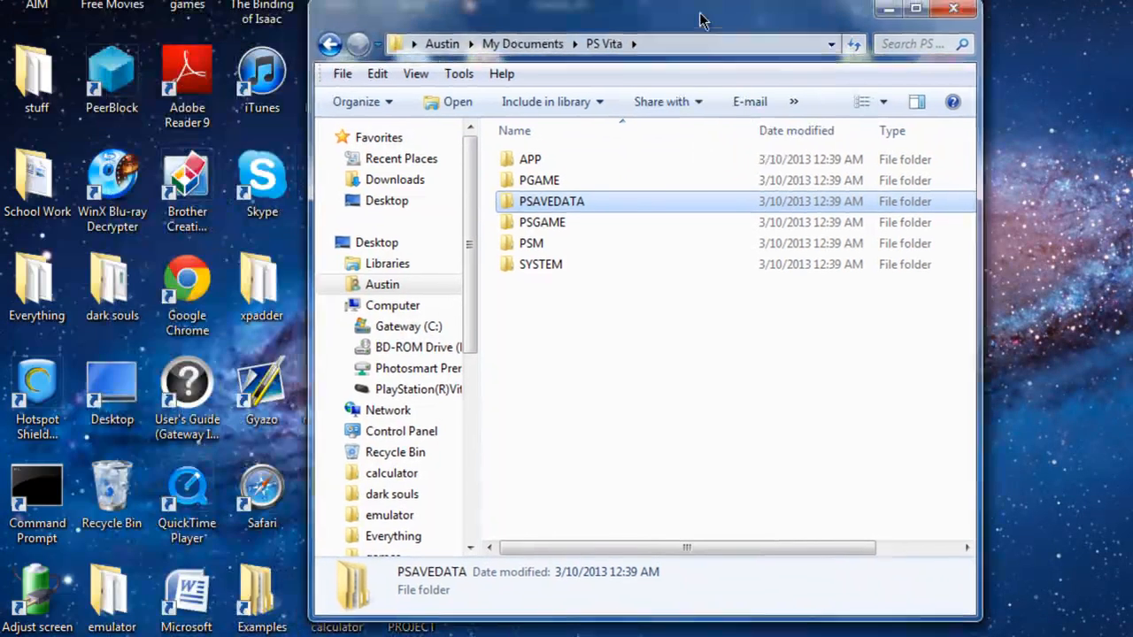
pyautogui.click(552, 202)
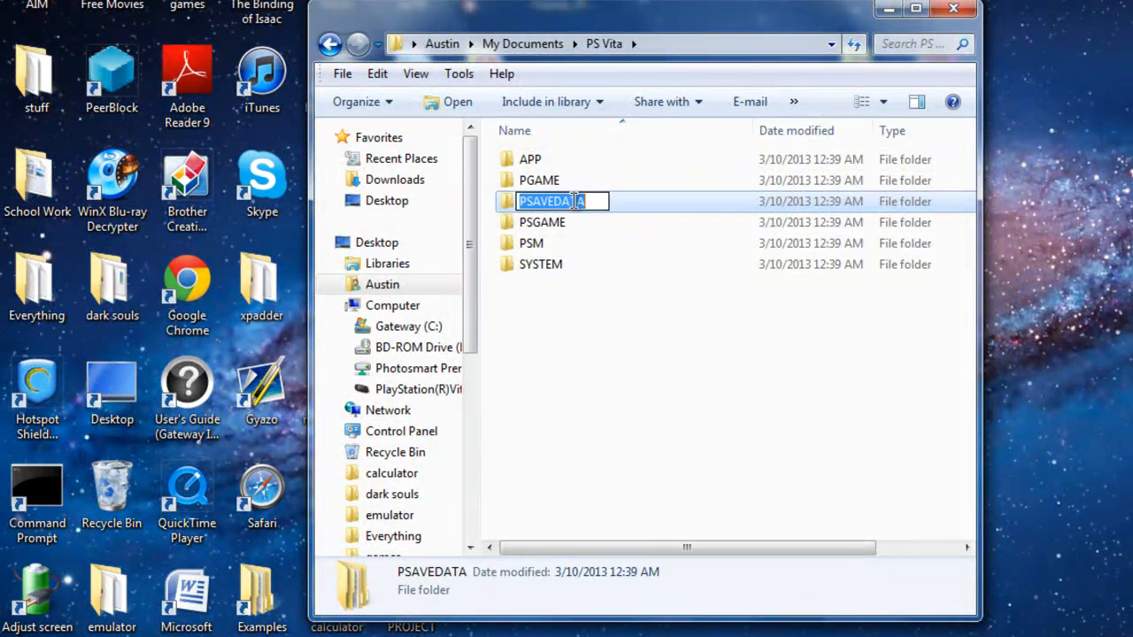
pyautogui.doubleClick(545, 202)
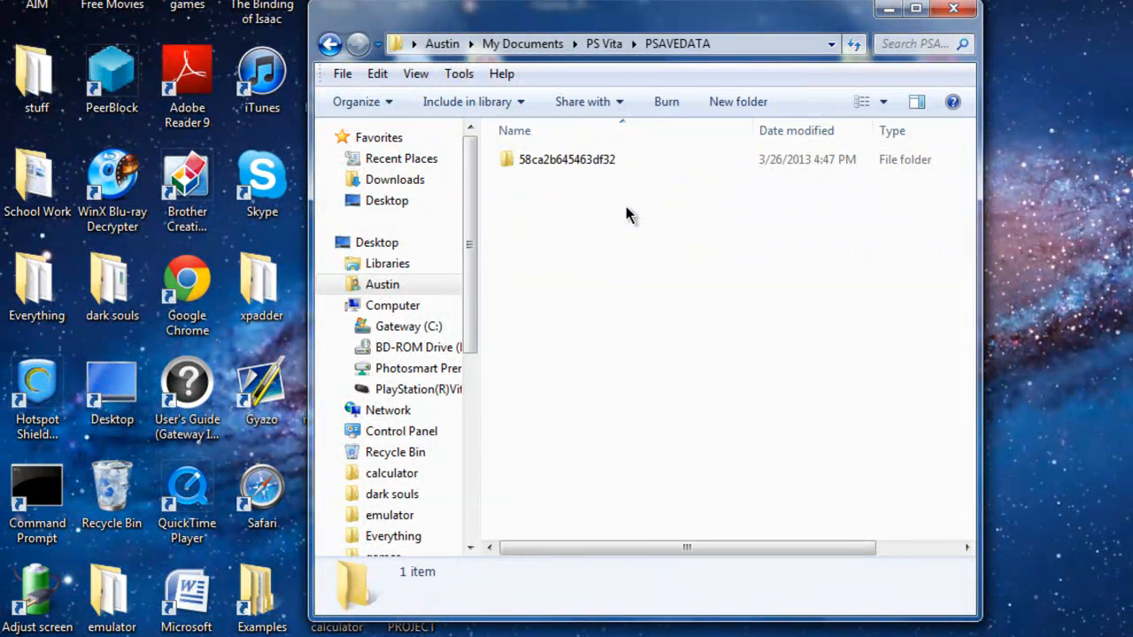
pyautogui.doubleClick(567, 159)
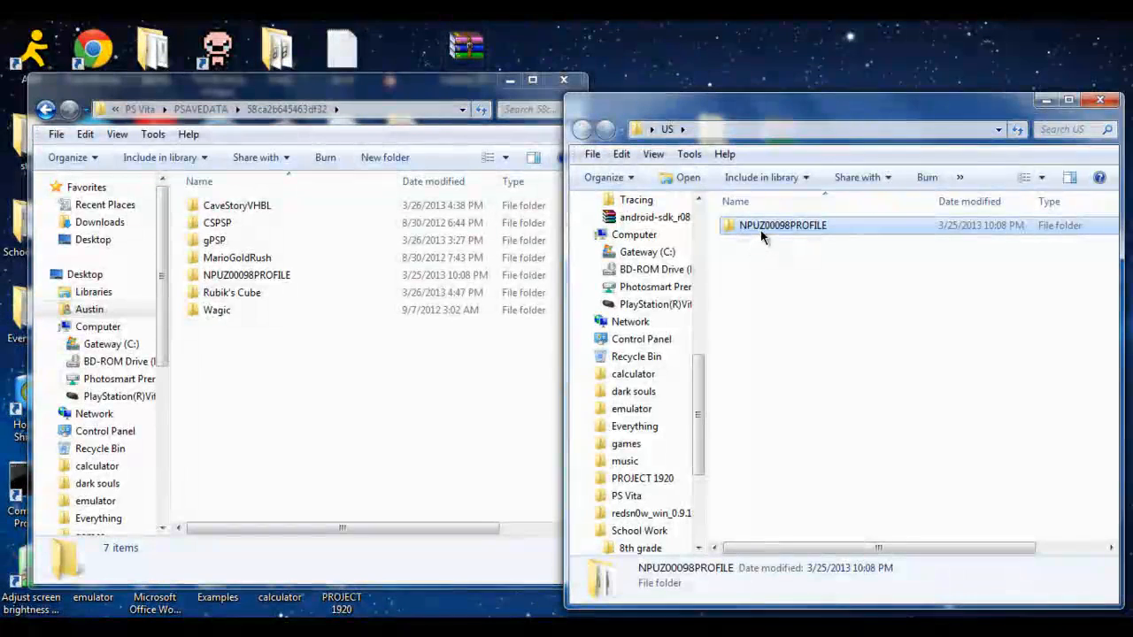
# Step: Copy the NPUZ00098PROFILE save folder from US into the account's saved data folder
pyautogui.click(783, 225)
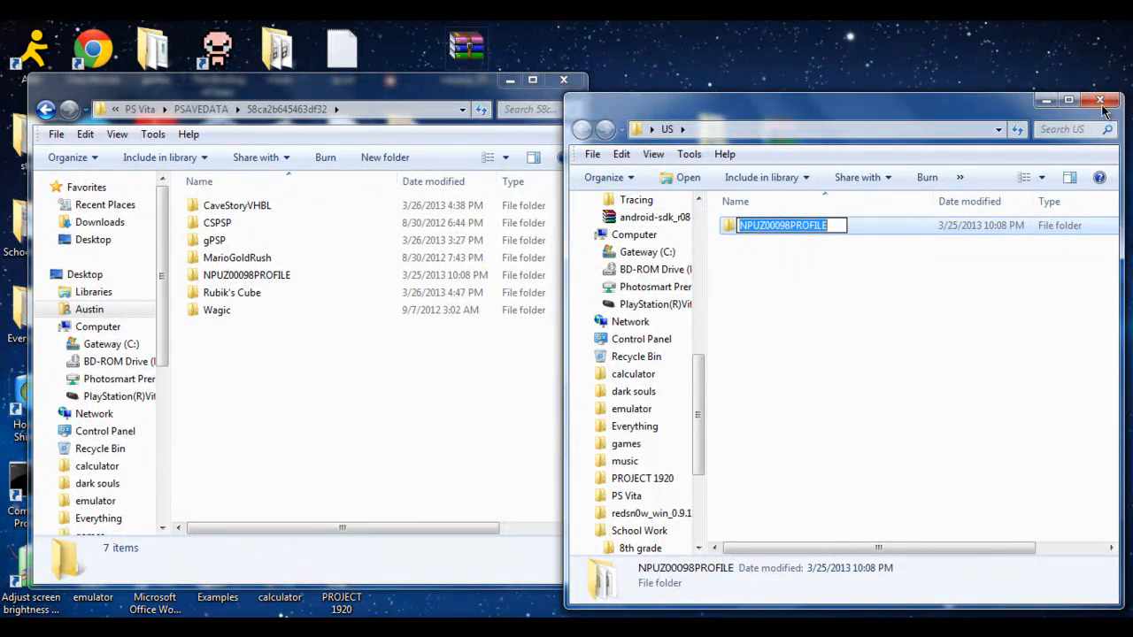
pyautogui.click(1101, 99)
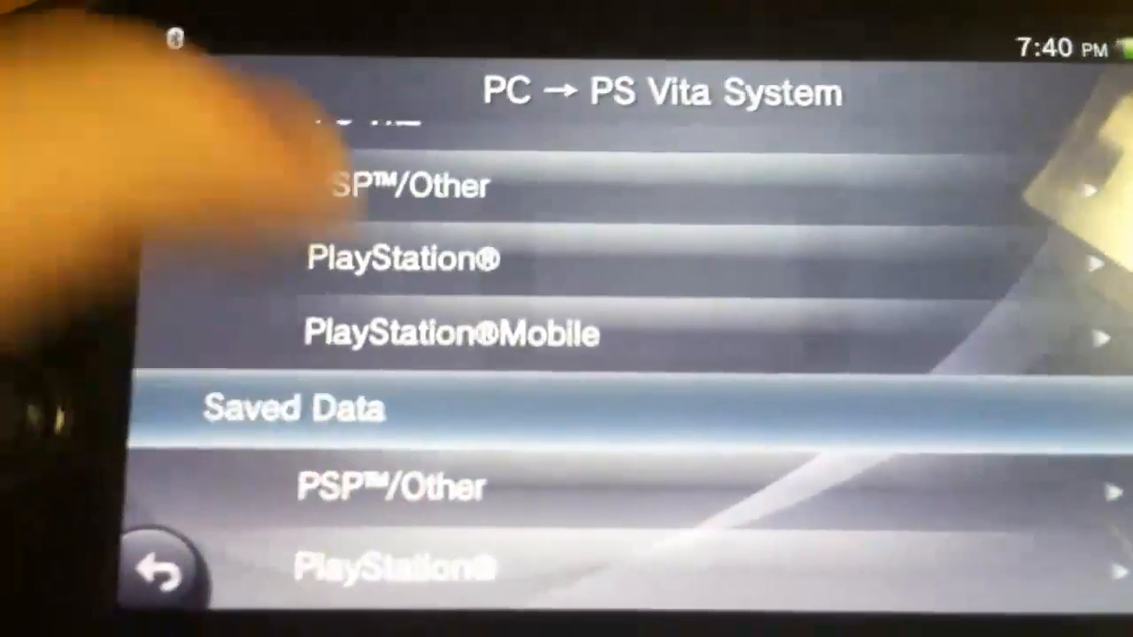
# Step: Scroll the PC → PS Vita System list back up to the Applications and Saved Data categories
pyautogui.scroll(3)
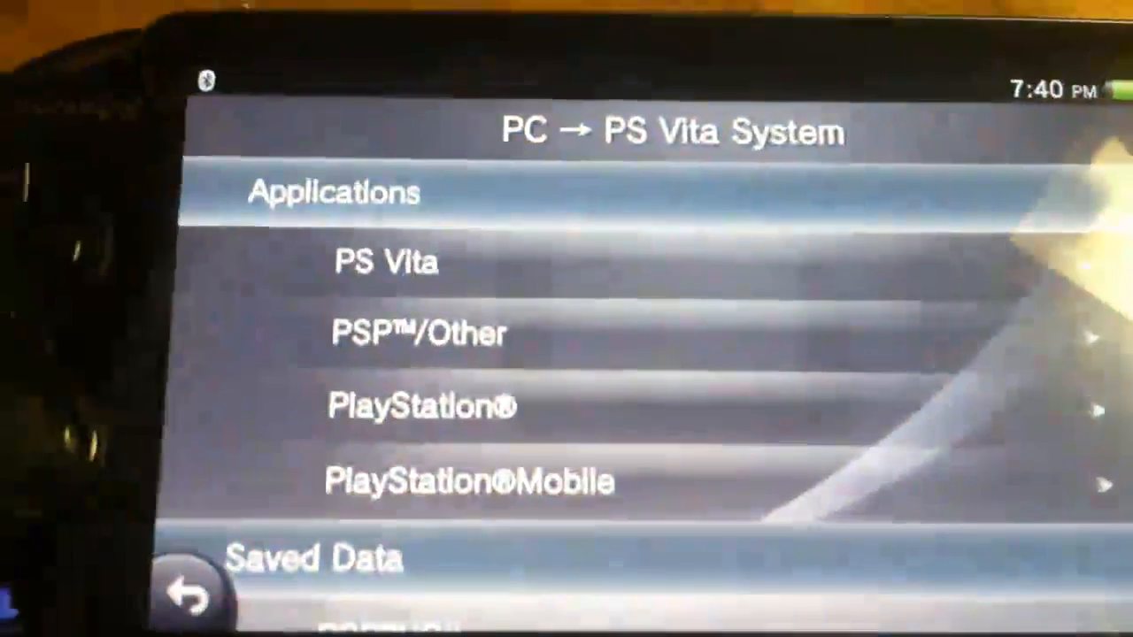